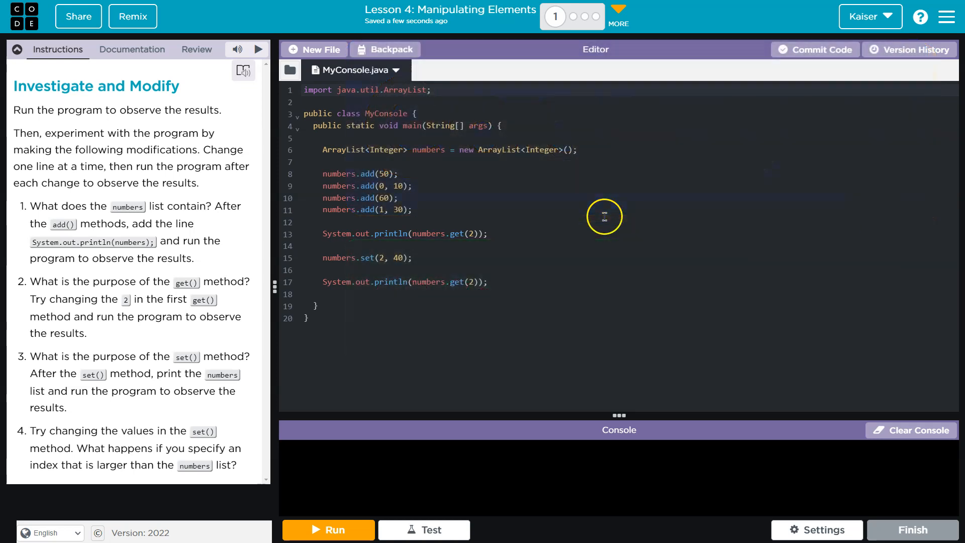
mouse_move(482, 209)
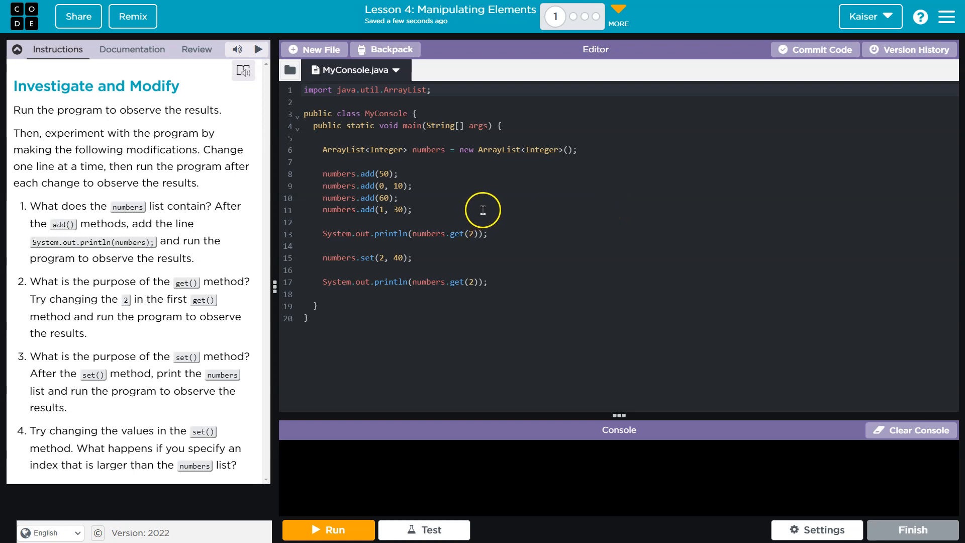
mouse_move(272, 142)
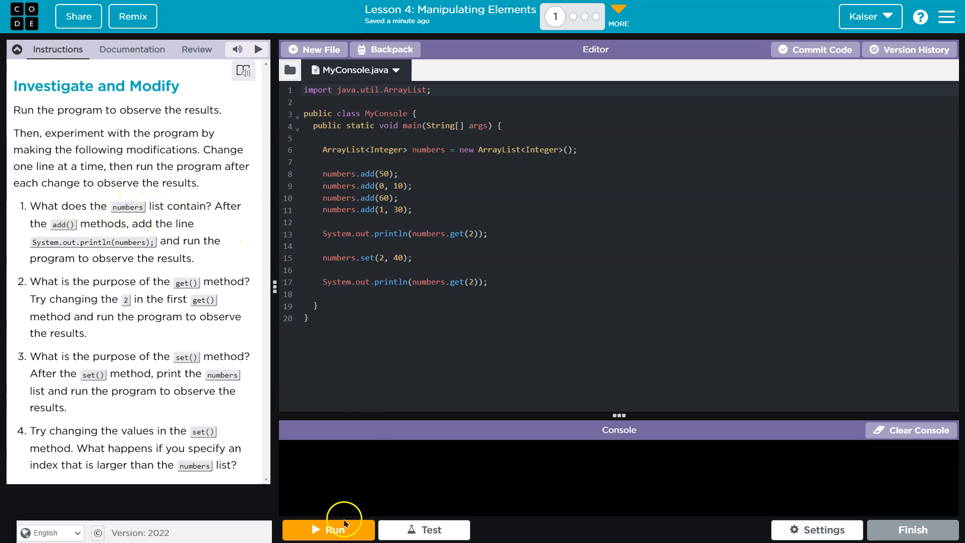
- Run the ArrayList program to show 50 and 40, then inspect the add calls' index arguments
click(328, 530)
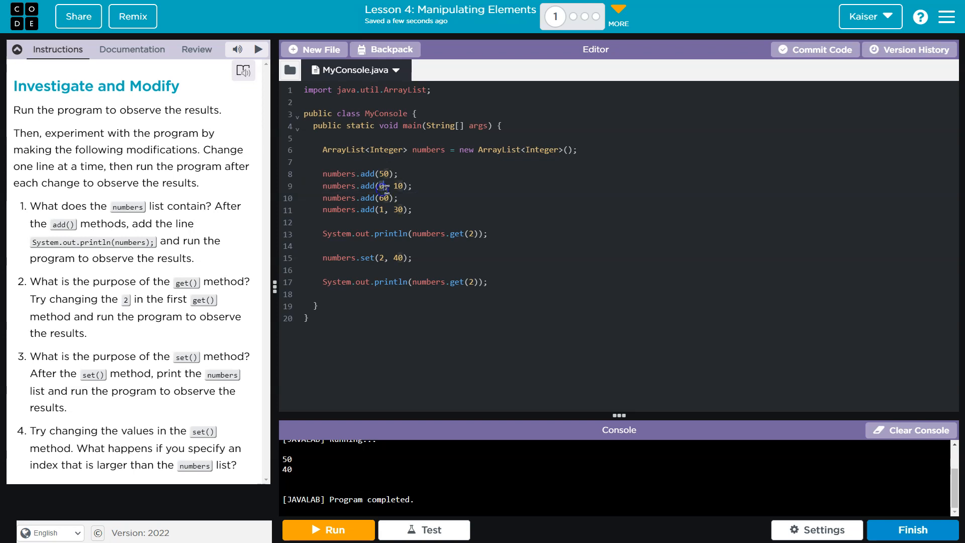
click(385, 186)
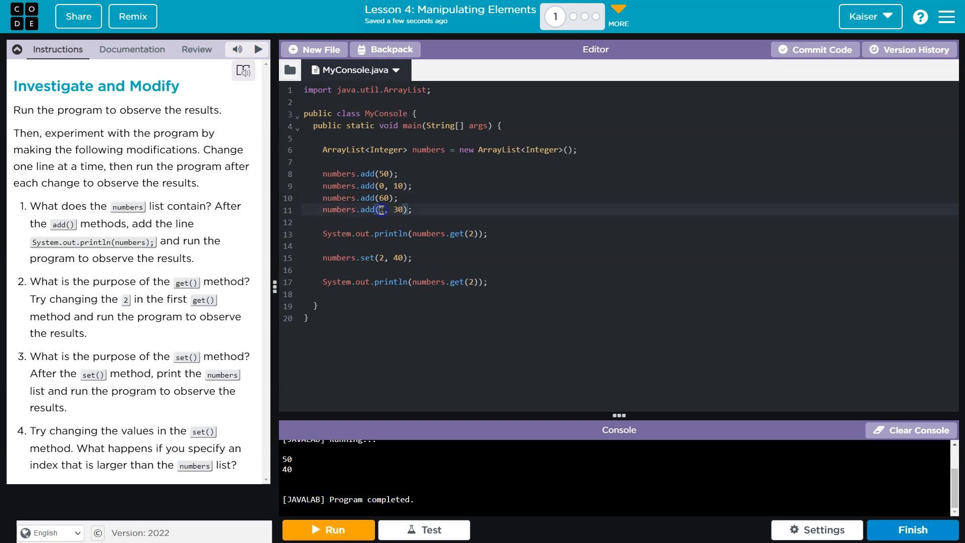
text(1)
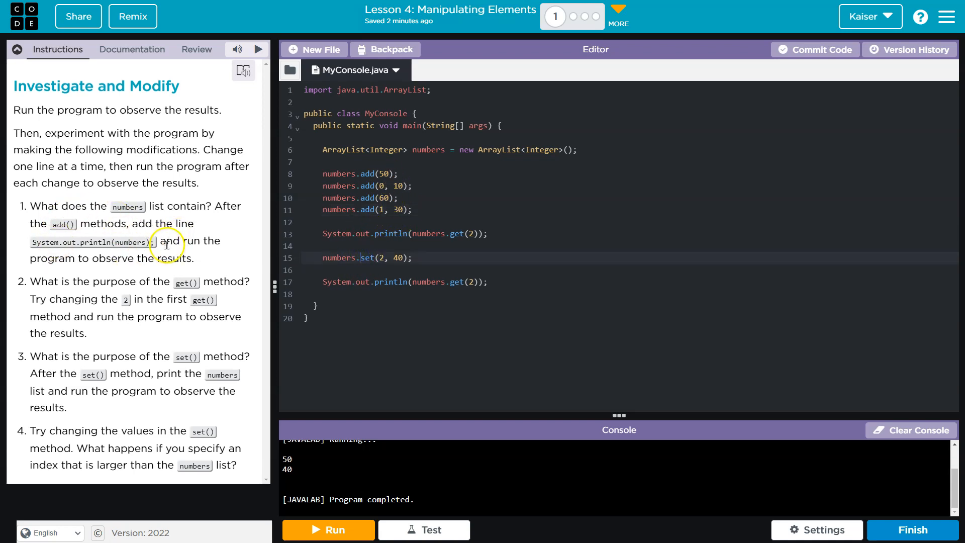
mouse_move(225, 233)
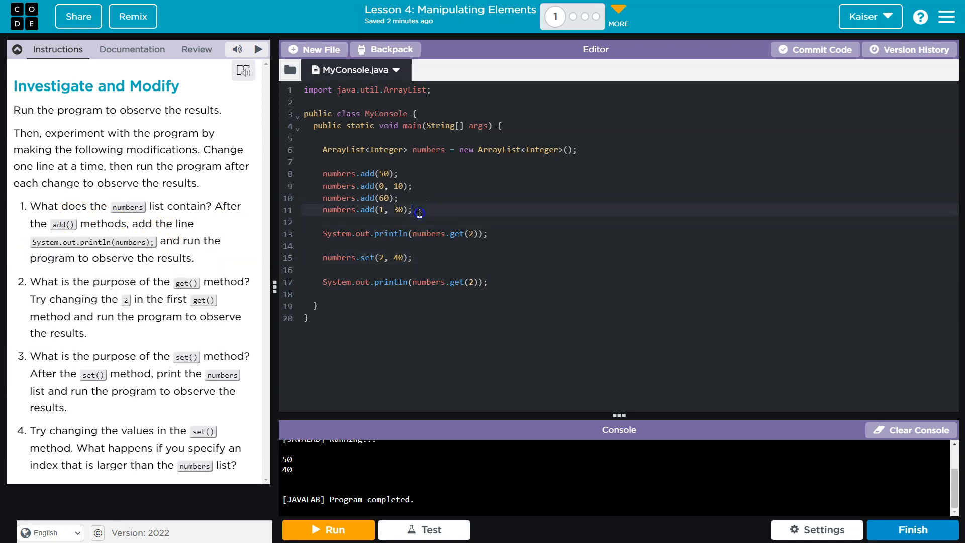
- Add System.out.println(numbers); after the adds and run, showing [10, 30, 50, 60] before 50 and 40
text(System.out.println(numbers);)
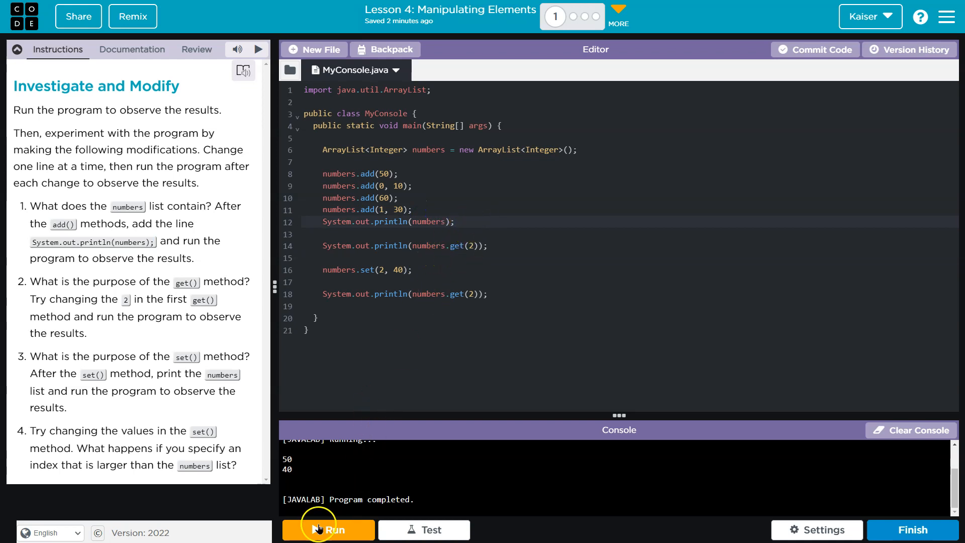
click(328, 529)
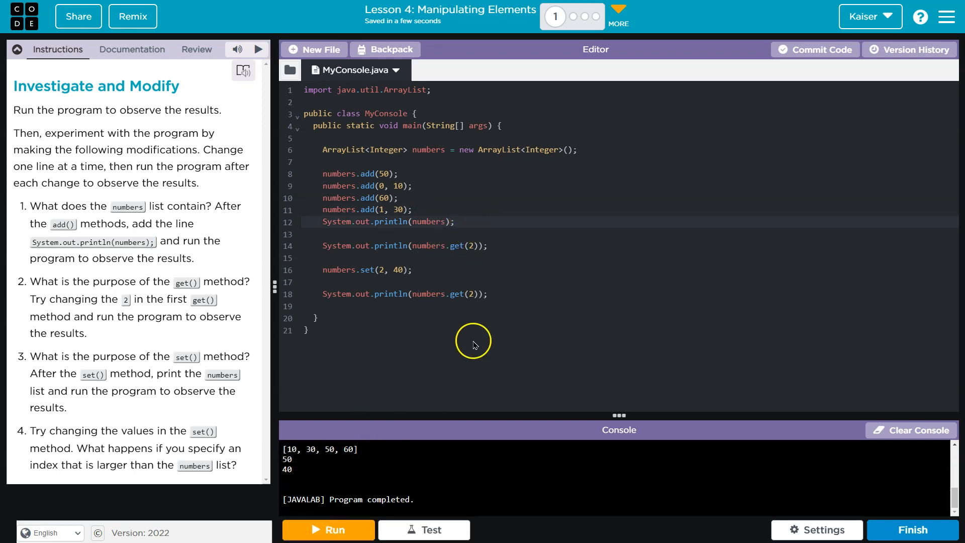
click(328, 530)
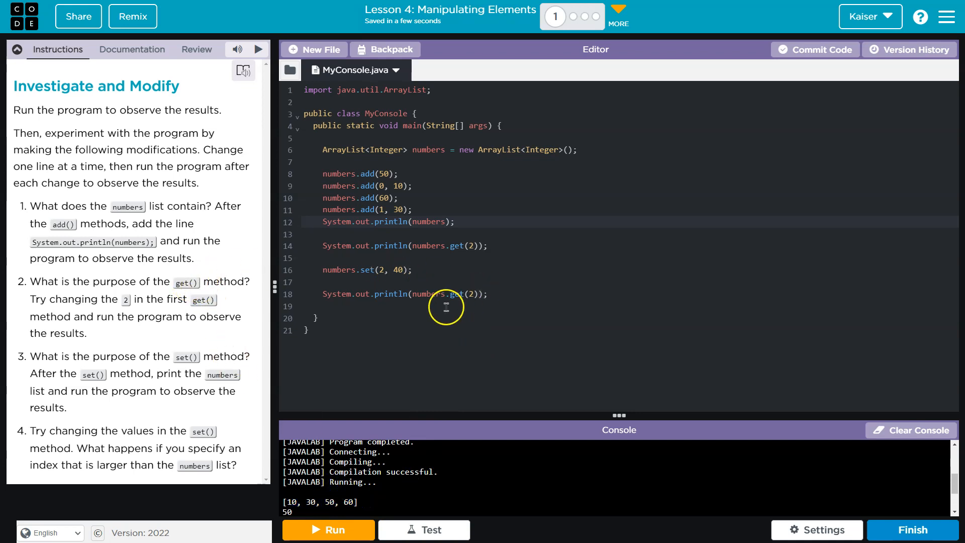
double_click(459, 293)
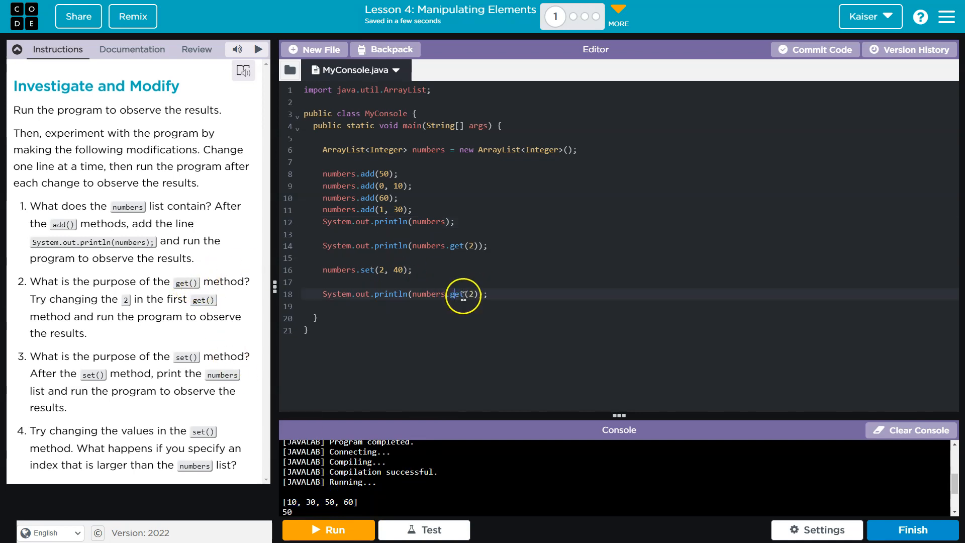
click(328, 529)
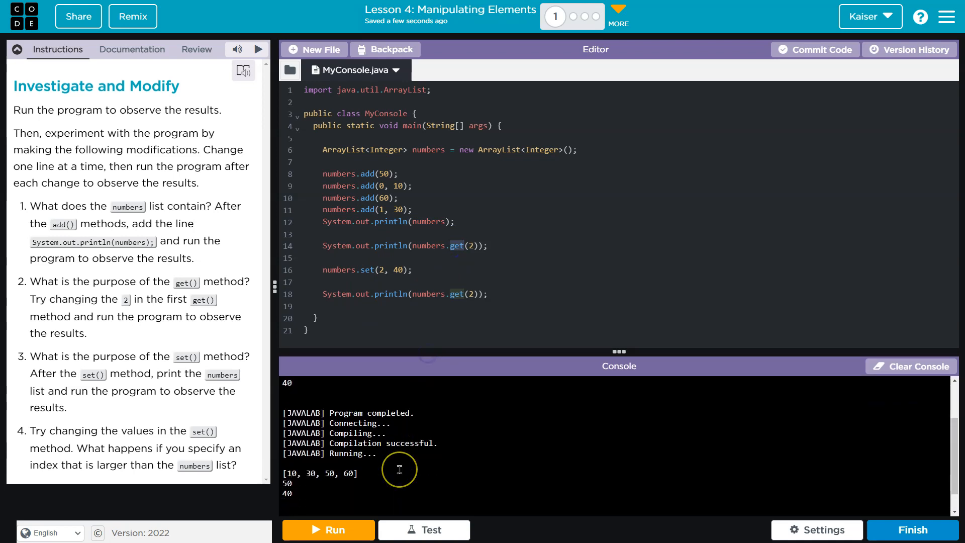
click(327, 529)
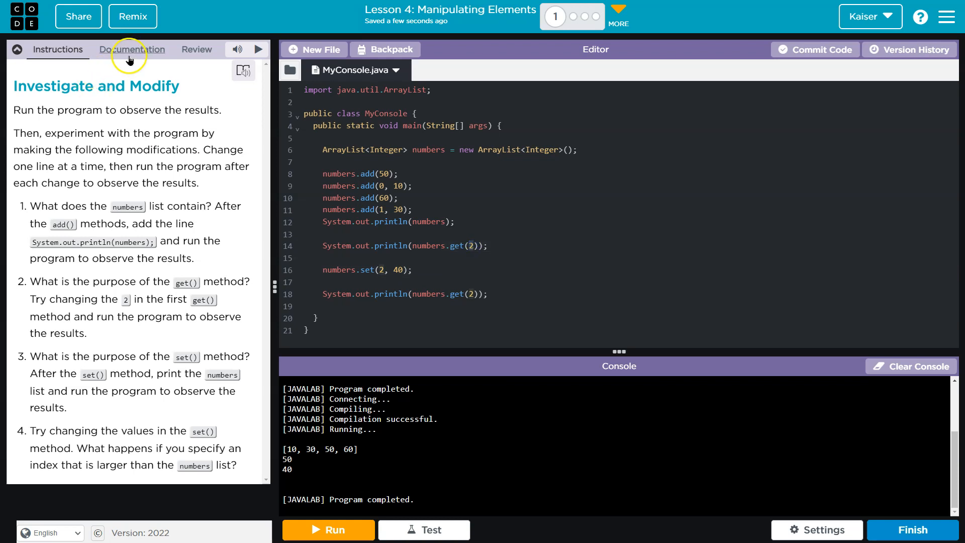
- Show the java.util ArrayList documentation and scroll to its Methods section (add, get, remove, size)
click(131, 49)
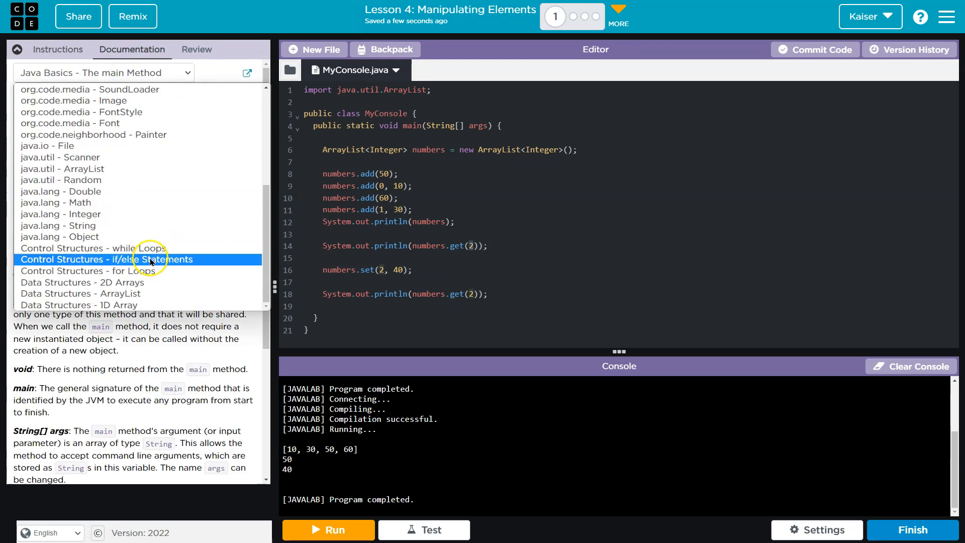
click(61, 168)
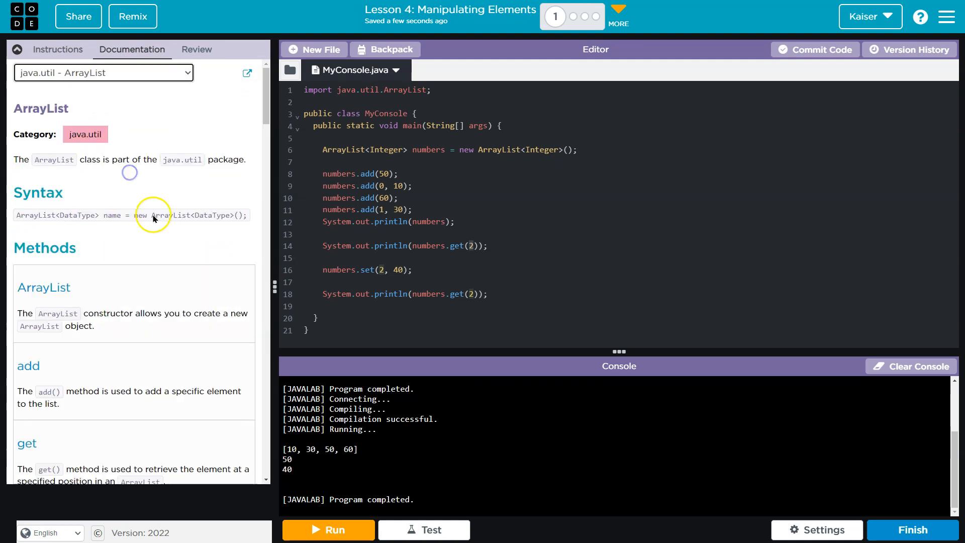
scroll(down, 3)
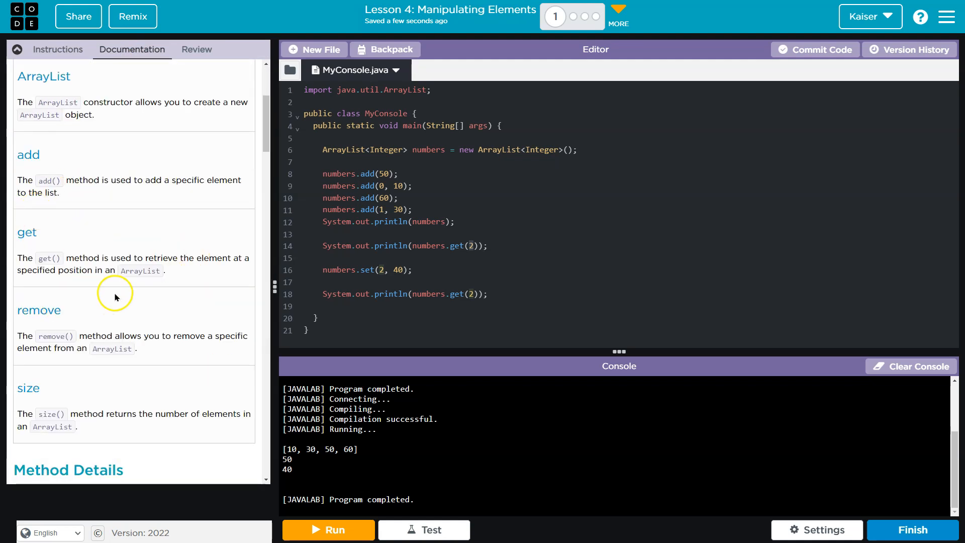
mouse_move(349, 356)
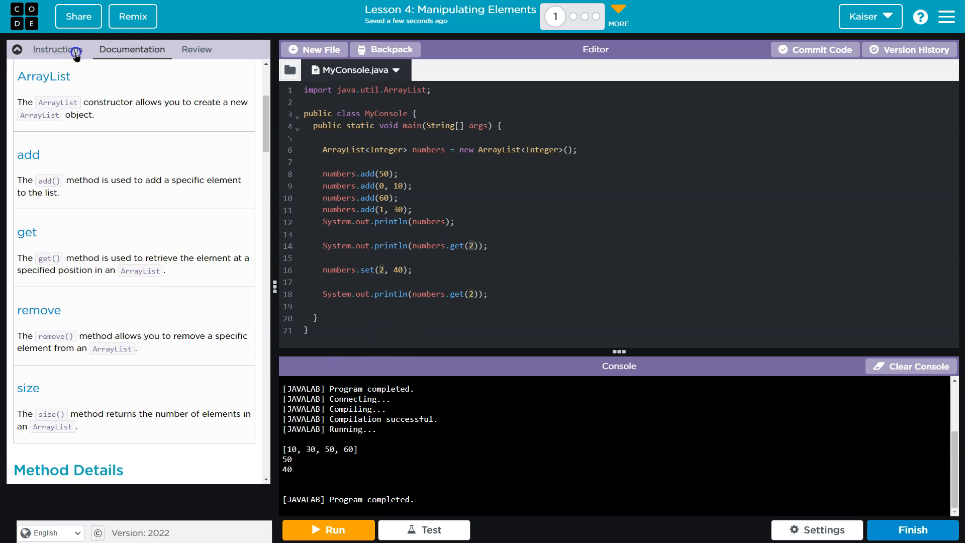
- Back in Instructions, add System.out.println(numbers); after numbers.set(2, 40) and run, showing [10, 30, 40, 60]
click(56, 50)
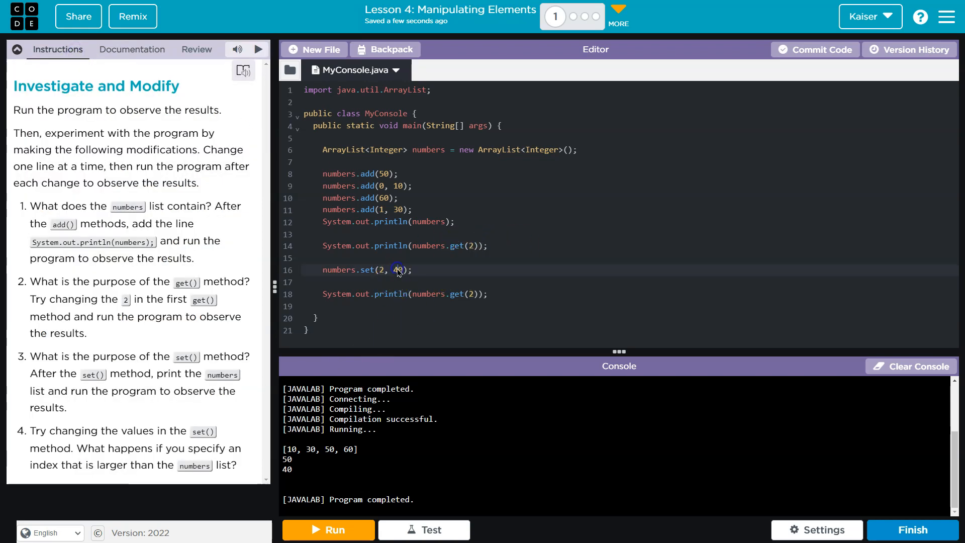
text(System.out.println(numbers);)
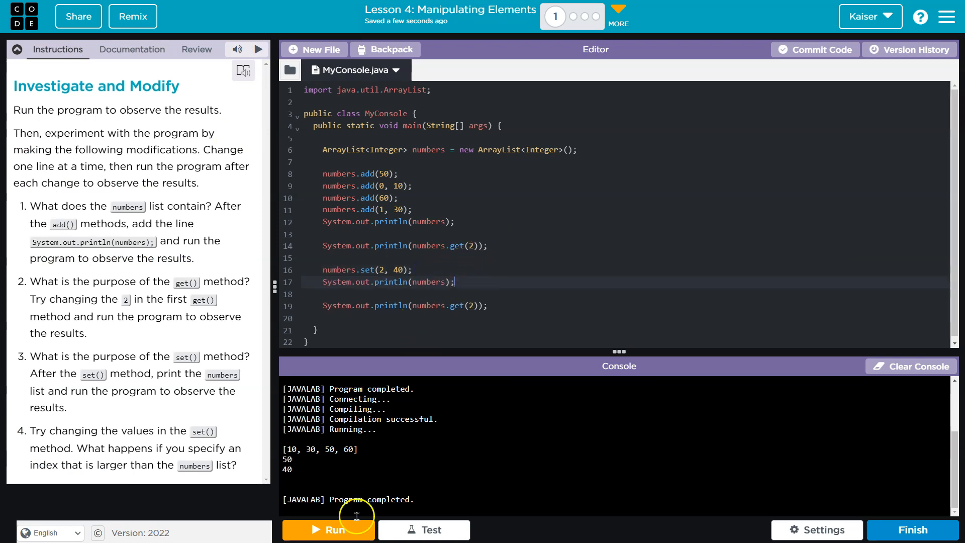
click(328, 530)
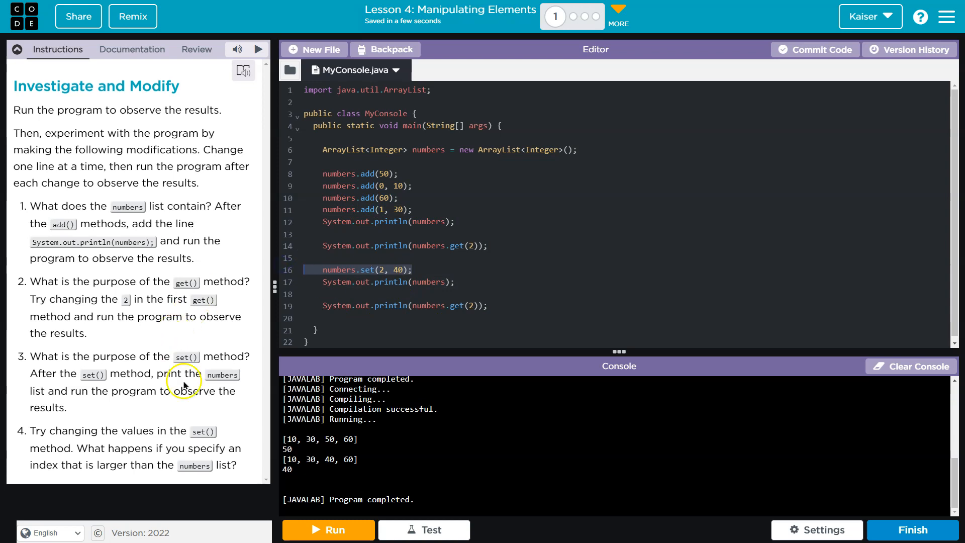
mouse_move(147, 448)
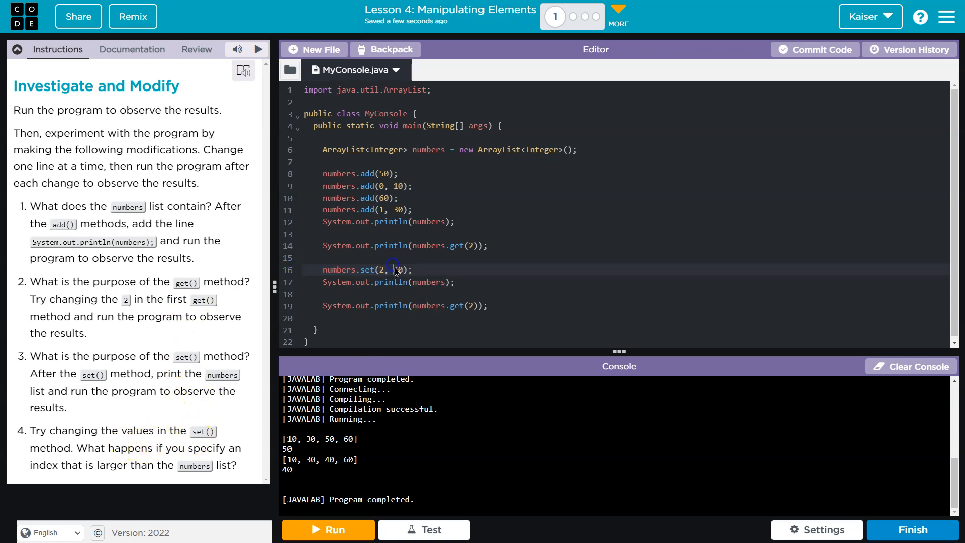
- Change get(2) to get(3) and the set value to 140, run; then set at index 6 and rerun
click(328, 530)
text(3)
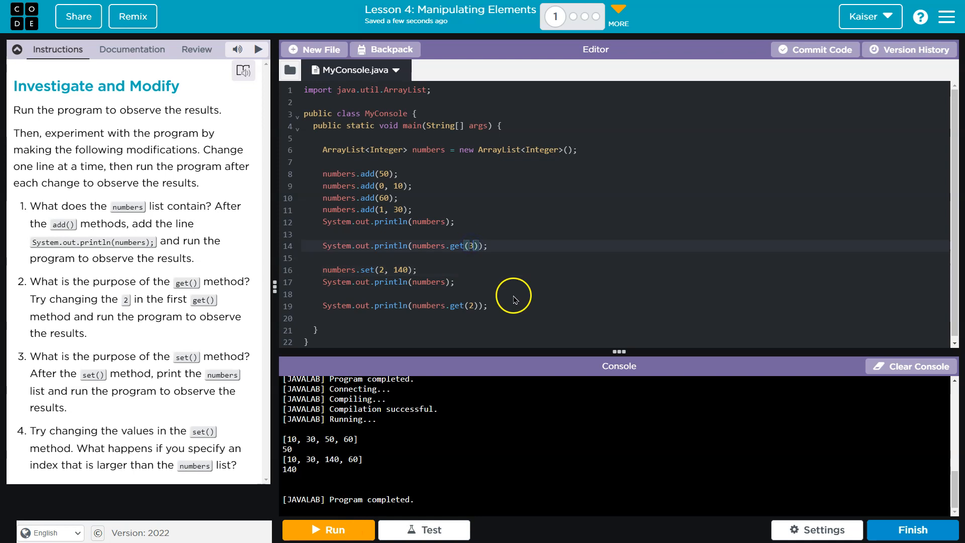
click(328, 530)
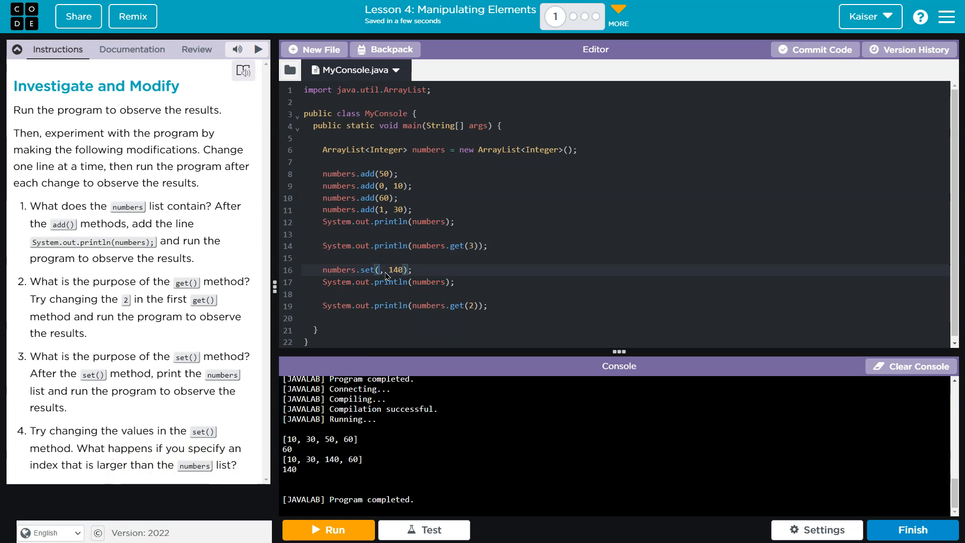
click(328, 530)
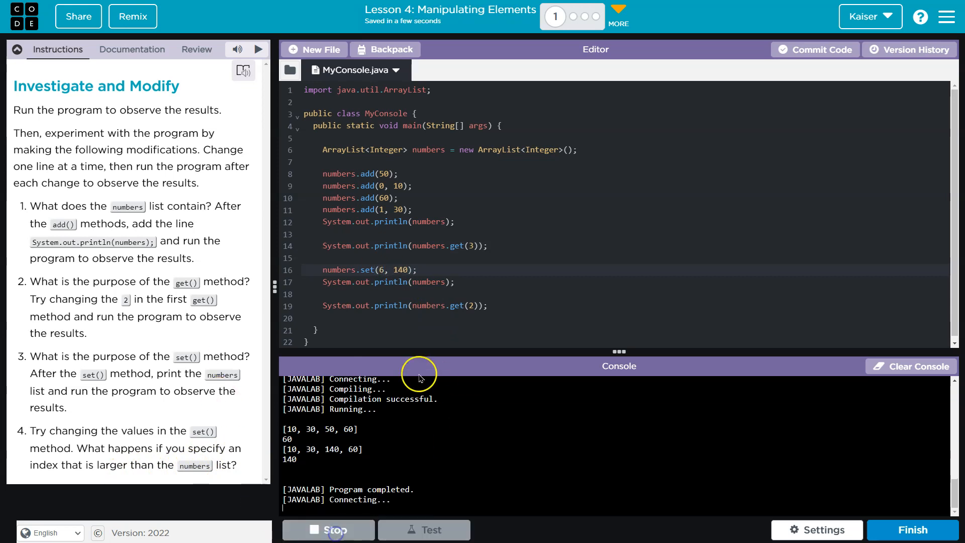